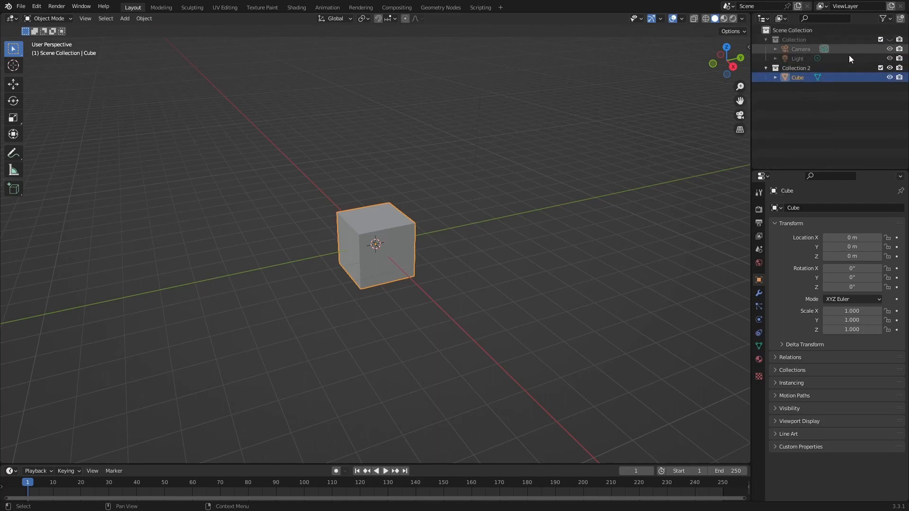
# - Move to the Geometry Nodes workspace, widen the 3D view, and create a new node tree on the cube
pyautogui.click(440, 7)
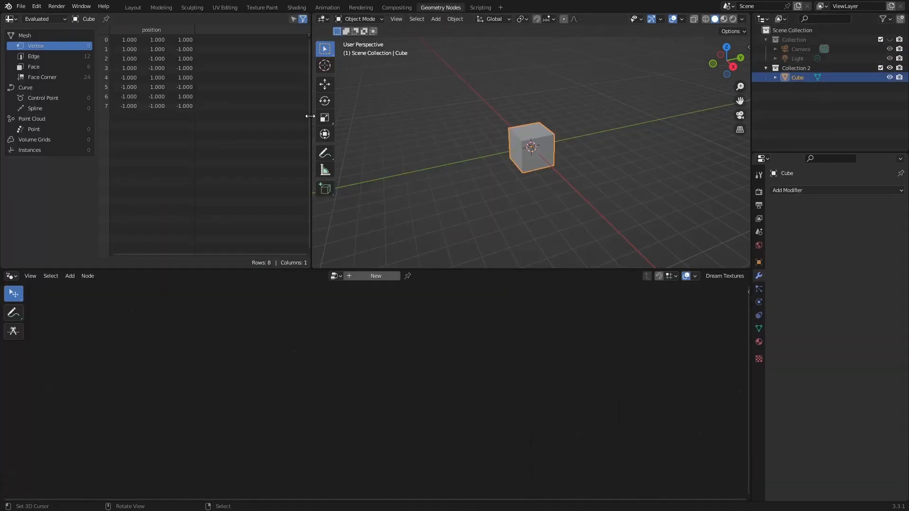
pyautogui.moveTo(311, 115); pyautogui.dragTo(66, 116)
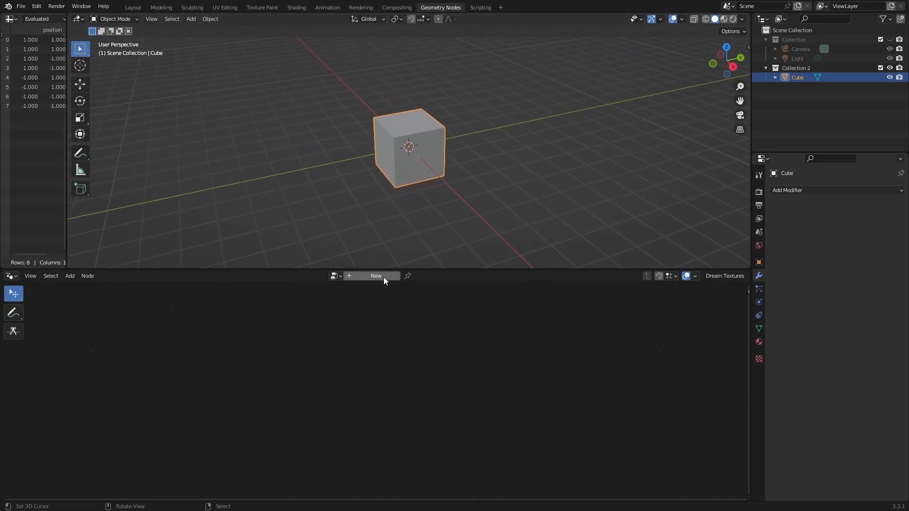
pyautogui.click(376, 275)
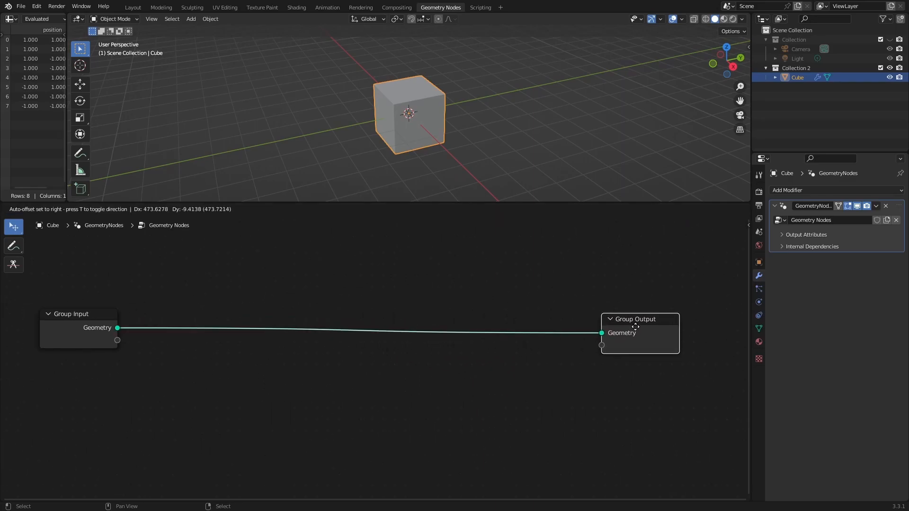
# - Subdivide the cube at level 3 into a sphere and adjust its viewport shading
pyautogui.write('sub')
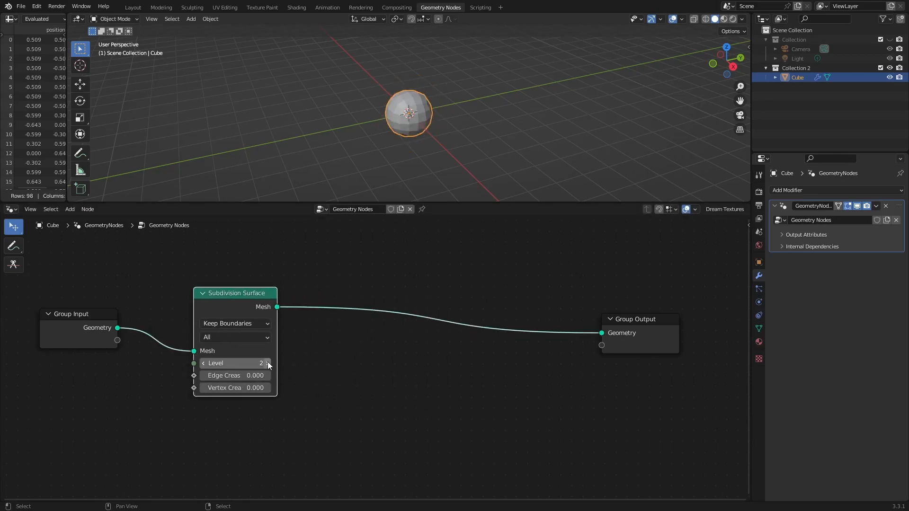
pyautogui.click(268, 362)
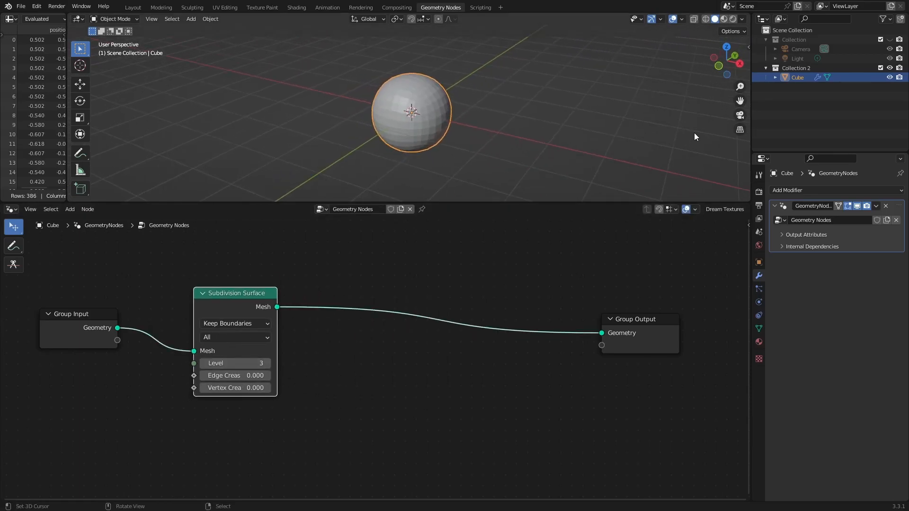
pyautogui.click(742, 19)
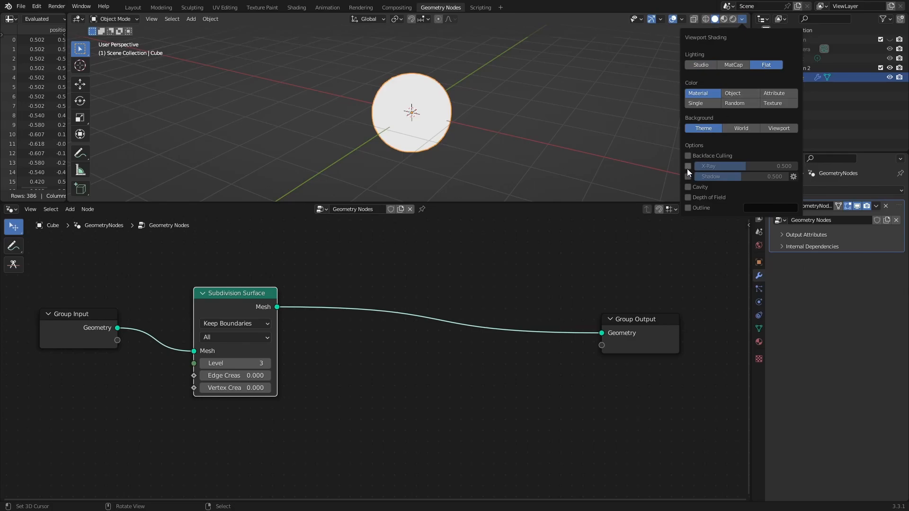
pyautogui.click(463, 94)
pyautogui.write('sep')
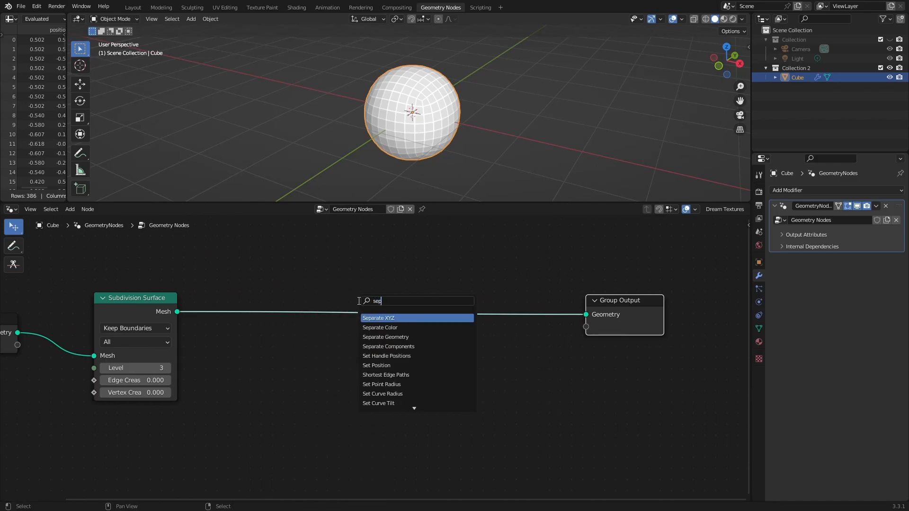
# - Add a Separate Geometry node set to the Face domain
pyautogui.click(385, 337)
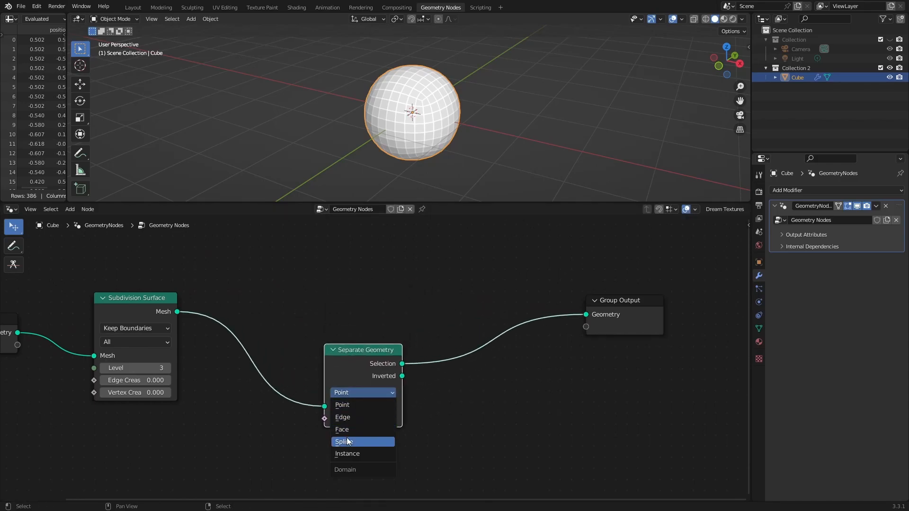
pyautogui.click(342, 428)
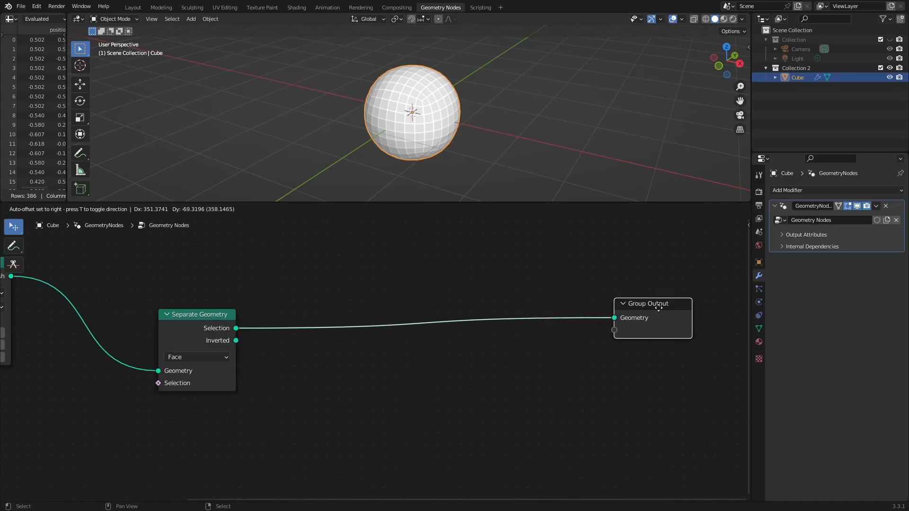
# - Extrude the separated faces and assign a red material with a red viewport colour
pyautogui.write('ex')
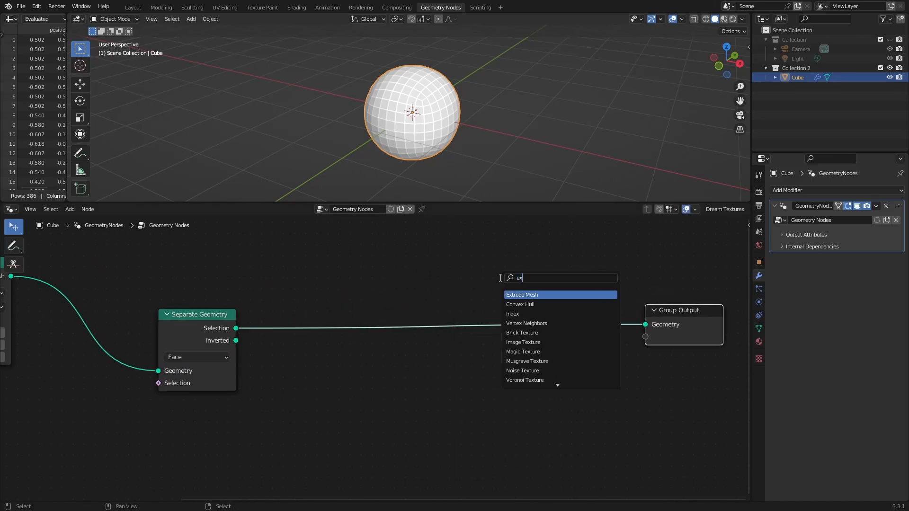
pyautogui.click(523, 294)
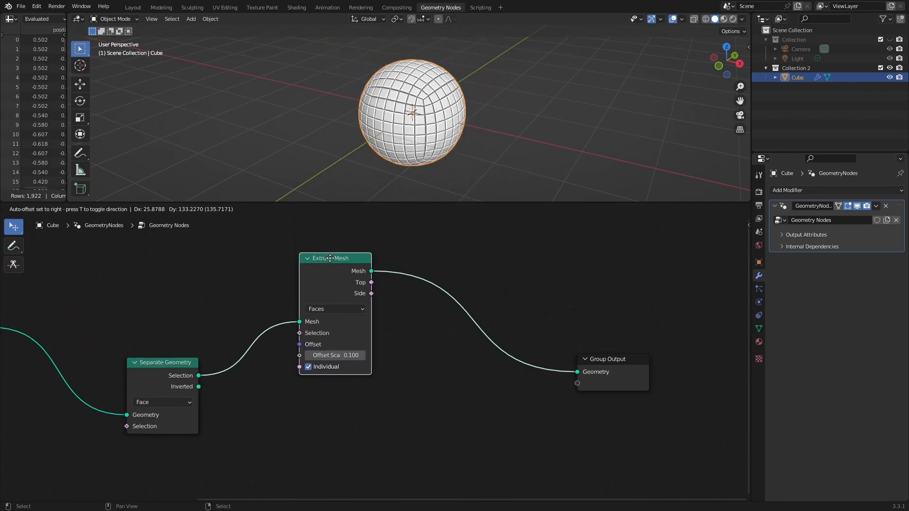
pyautogui.write('set')
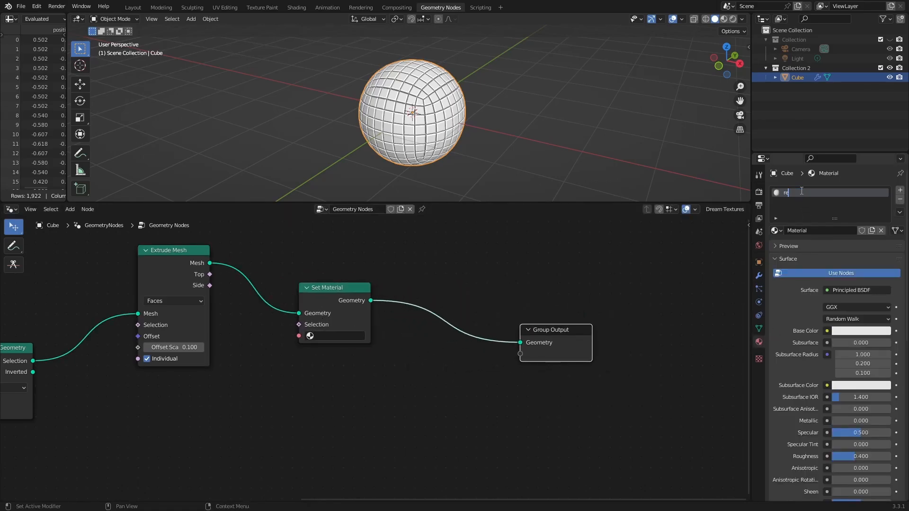
pyautogui.scroll(-3)
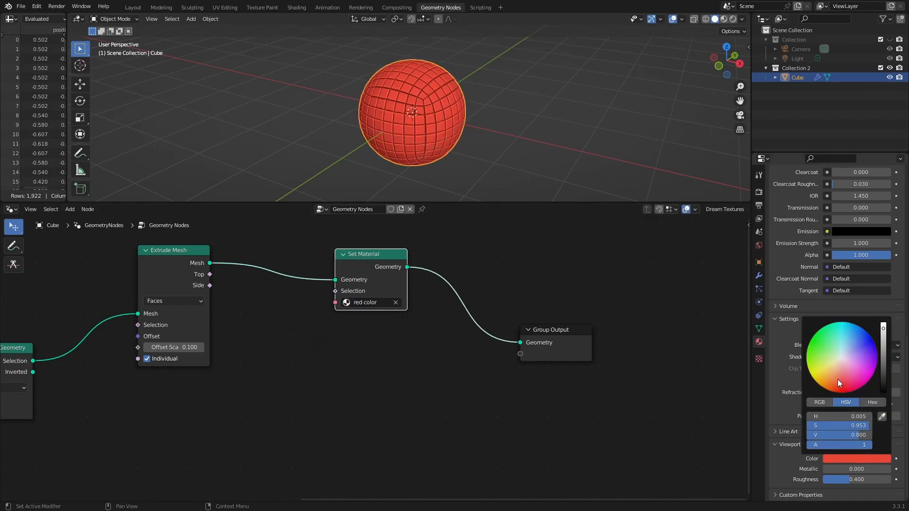
pyautogui.click(410, 396)
pyautogui.write('green colo')
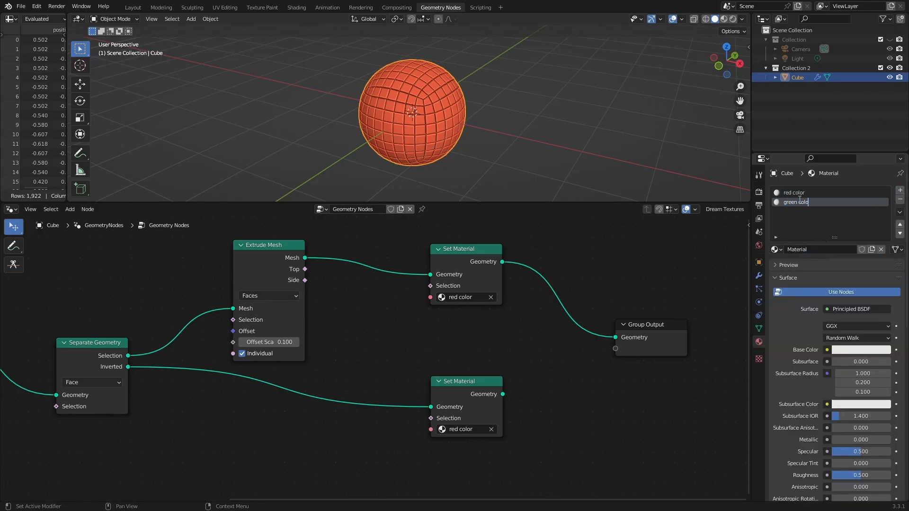
# - Prepare a green Set Material branch for the inverted faces with a green viewport colour
pyautogui.scroll(-3)
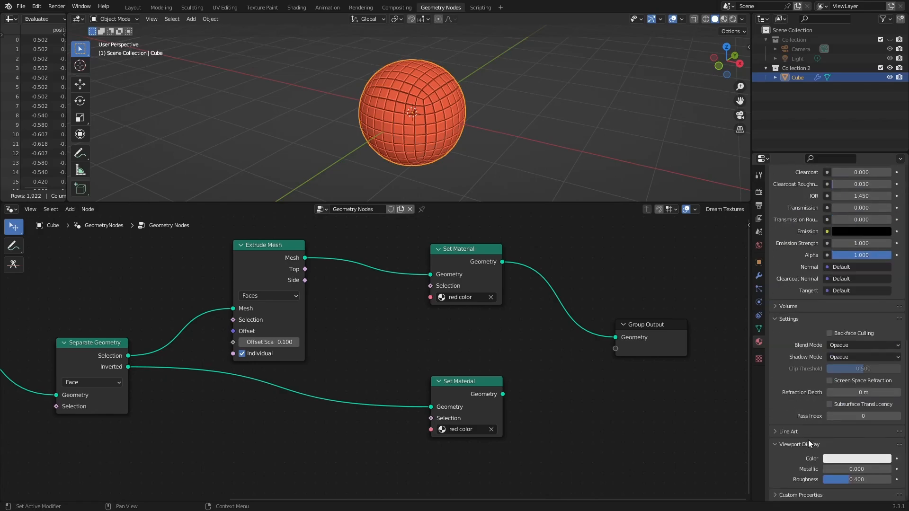
pyautogui.click(856, 458)
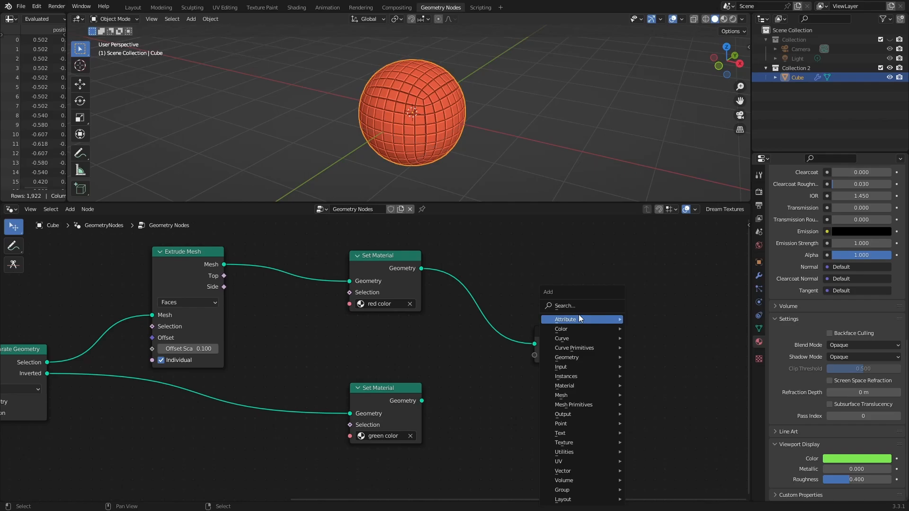
# - Pan back to the Group Input, Subdivision Surface and Separate Geometry nodes
pyautogui.click(566, 356)
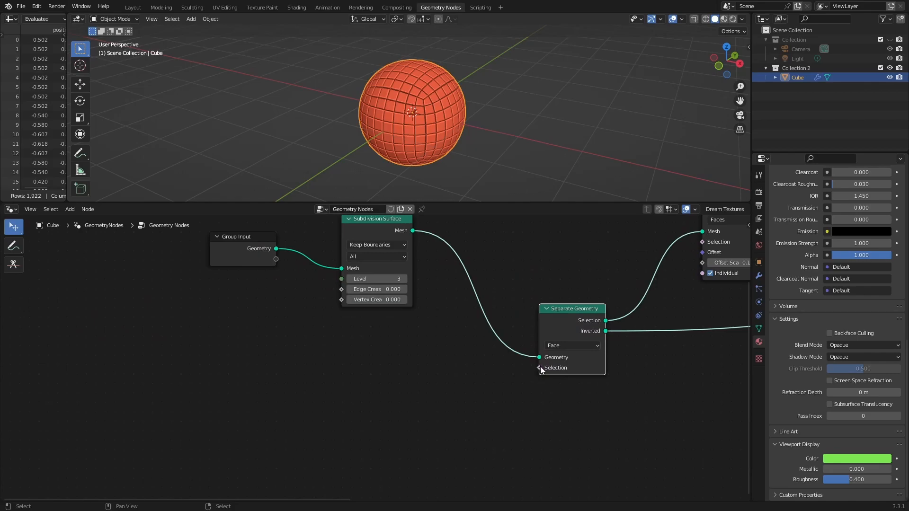
pyautogui.moveTo(539, 367)
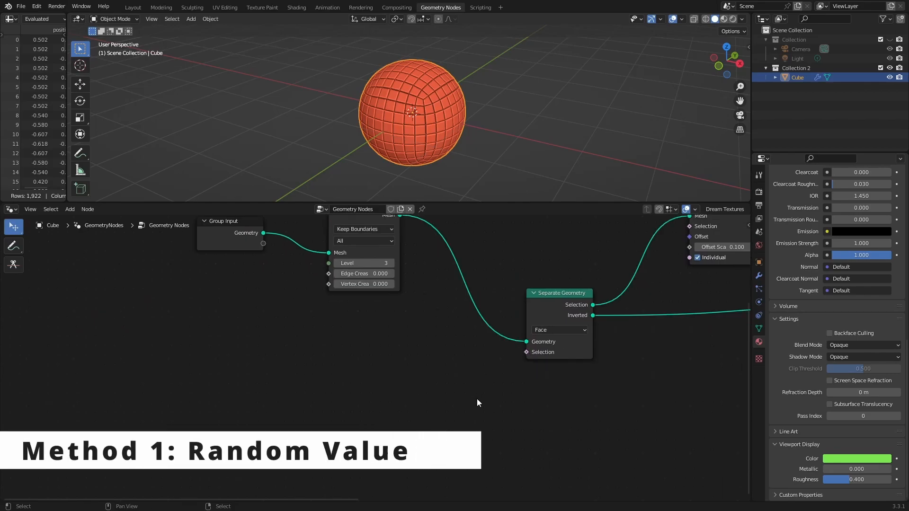
# - Drive the face selection with a Boolean Random Value node and tidy its position
pyautogui.write('ra')
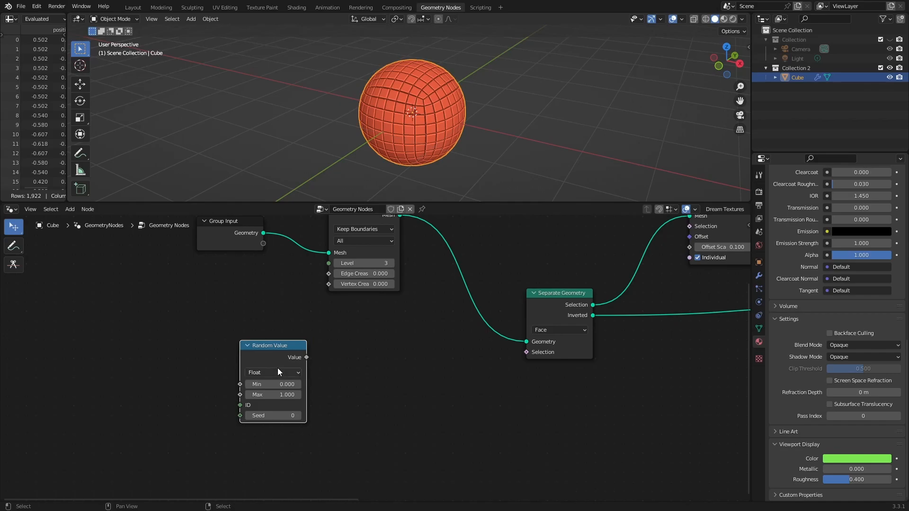
pyautogui.click(272, 371)
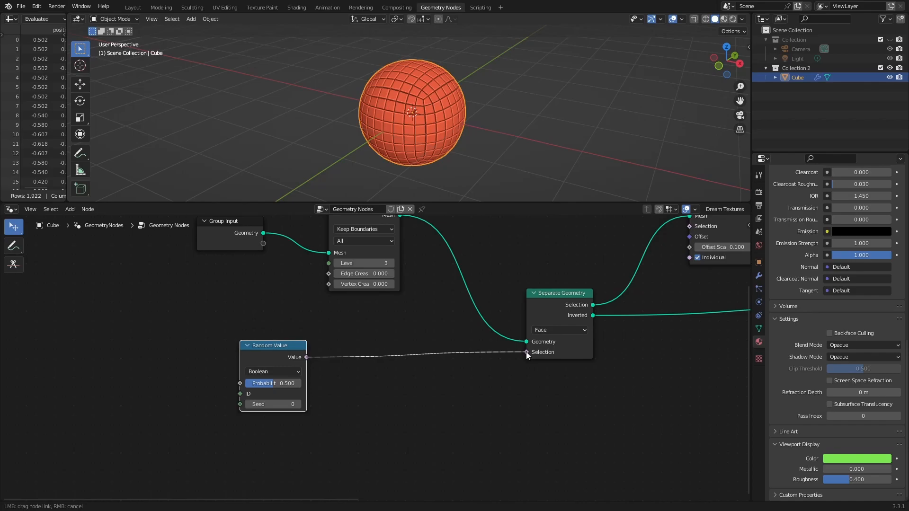
pyautogui.click(527, 352)
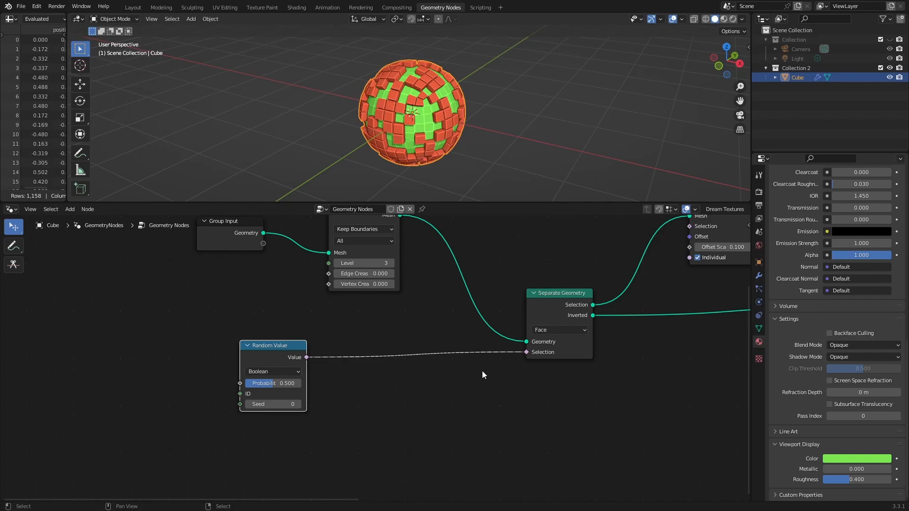
pyautogui.moveTo(283, 351)
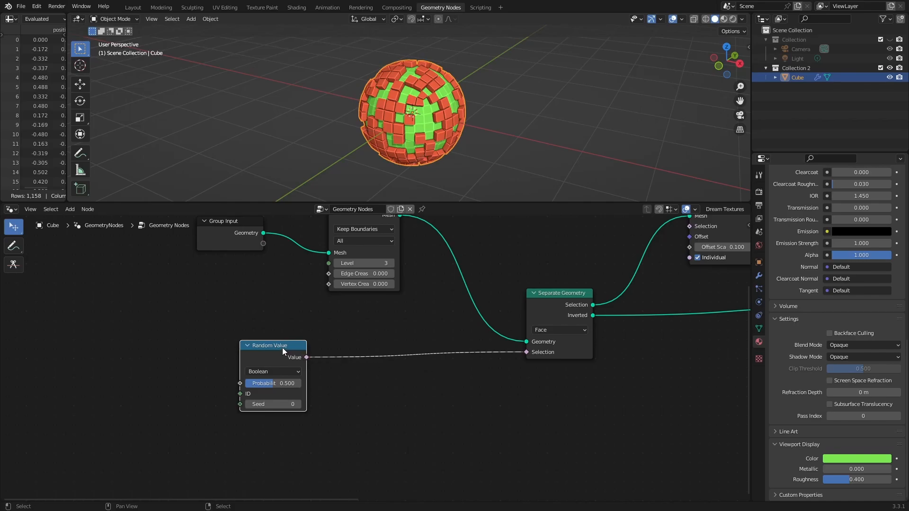
pyautogui.moveTo(272, 345); pyautogui.dragTo(340, 339)
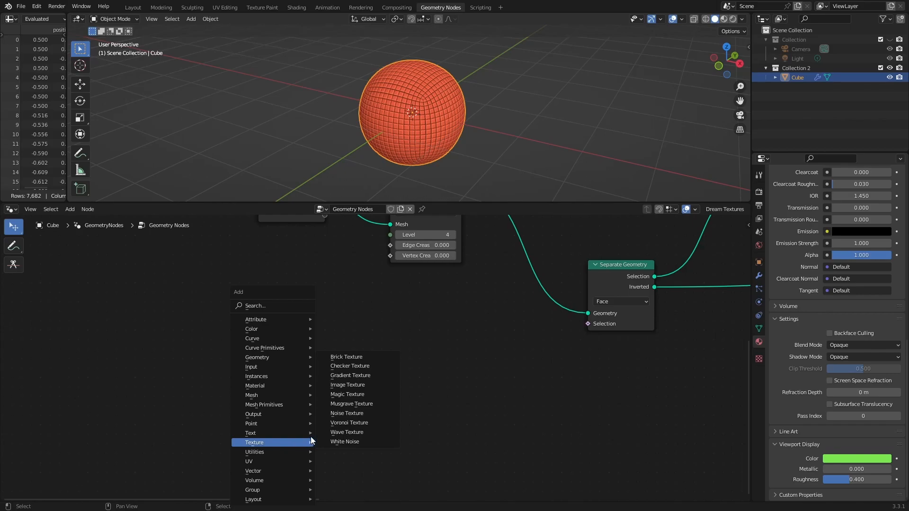
pyautogui.moveTo(349, 422)
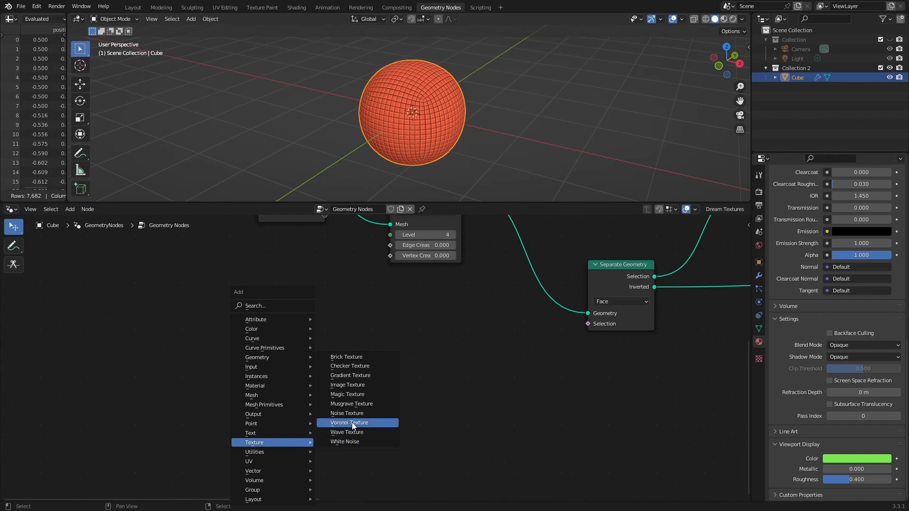
pyautogui.moveTo(349, 375)
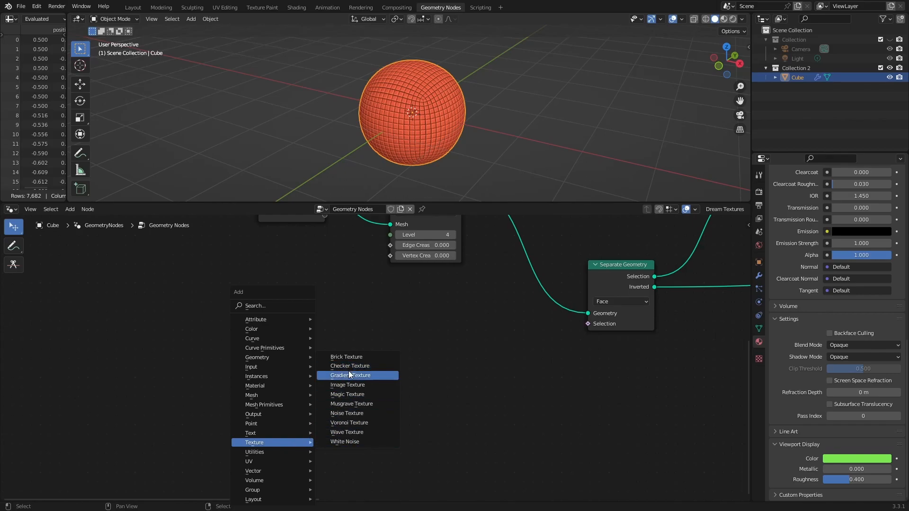
pyautogui.moveTo(352, 431)
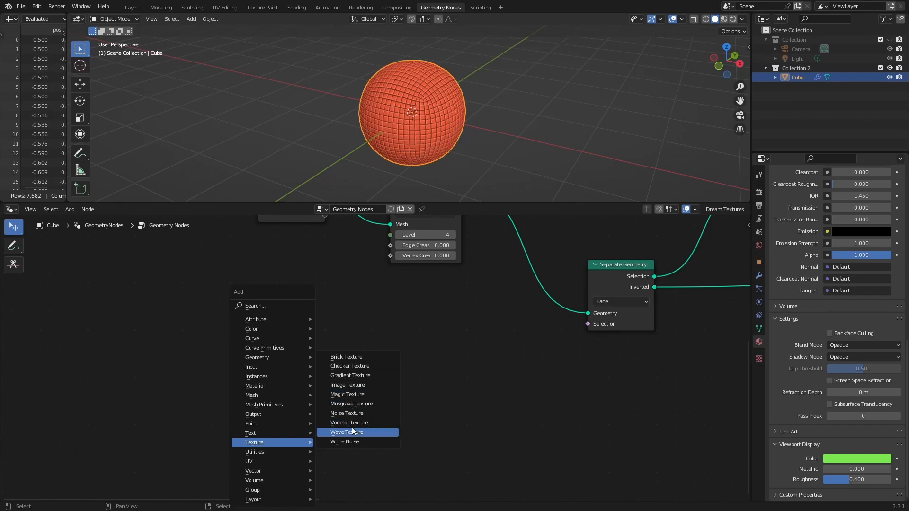
pyautogui.moveTo(349, 365)
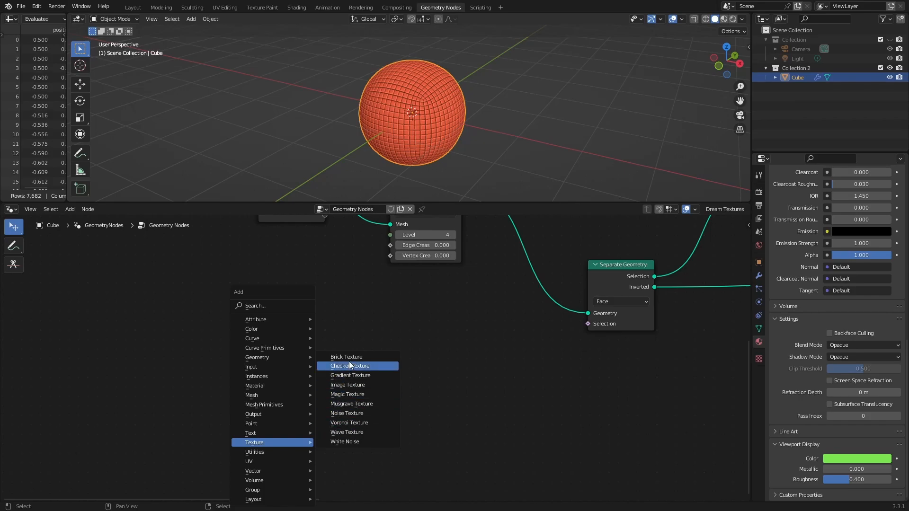
pyautogui.moveTo(348, 384)
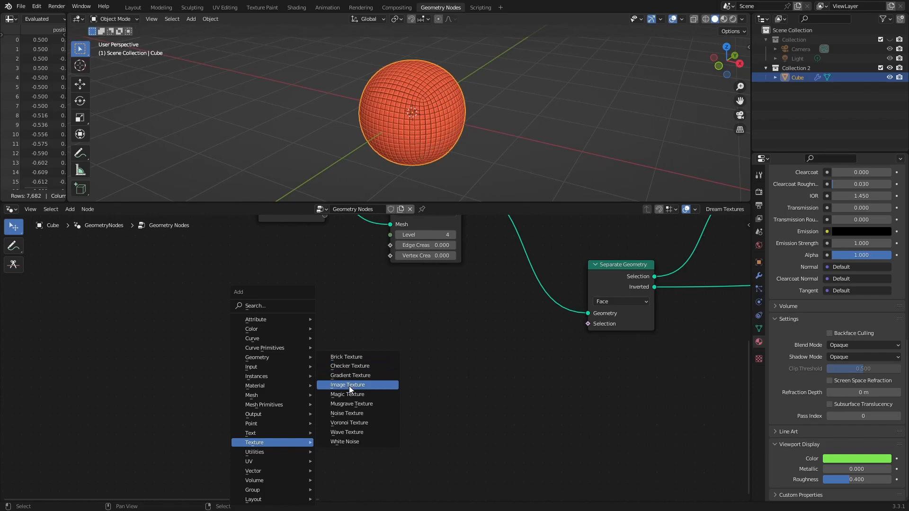
# - Feed a Voronoi Texture through a Constant ColorRamp into the selection and raise the subdivision level
pyautogui.click(350, 422)
pyautogui.write('c')
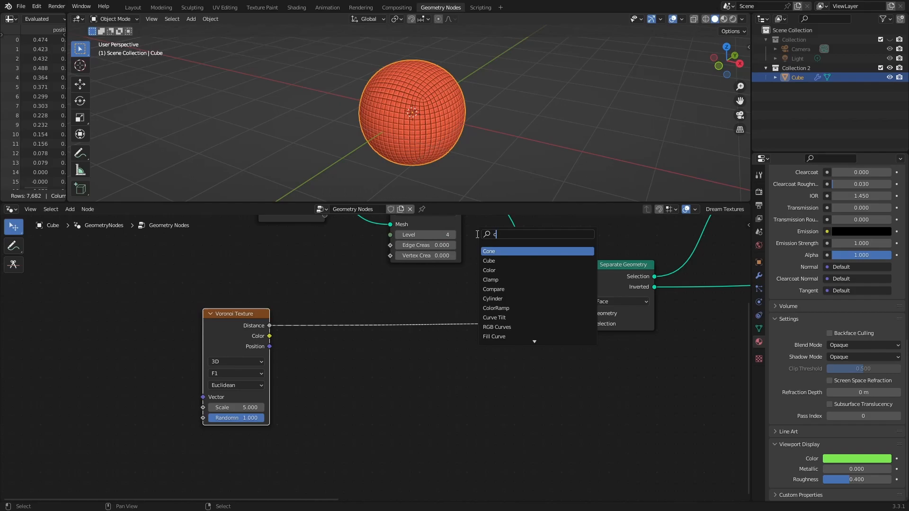
pyautogui.write('olo')
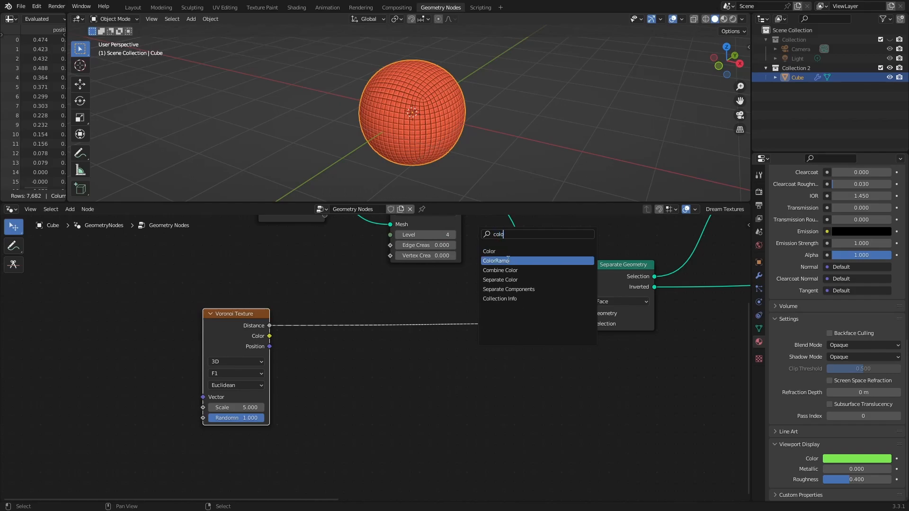
pyautogui.click(495, 261)
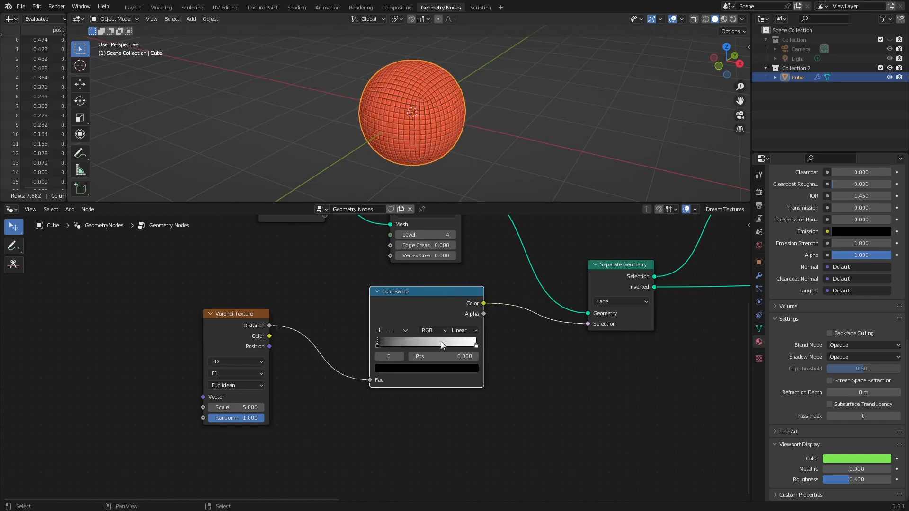
pyautogui.click(463, 330)
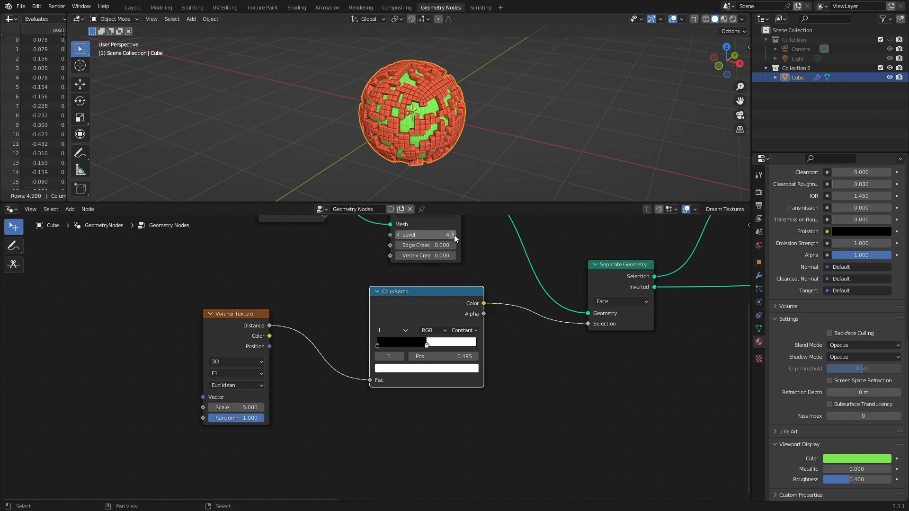
pyautogui.click(452, 233)
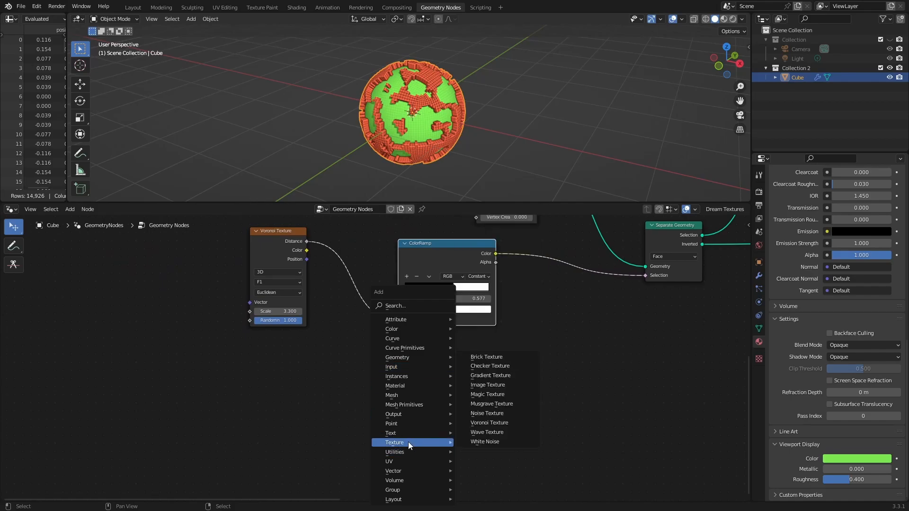
# - Add a Wave Texture with its own ramp and mix both ramps into the selection
pyautogui.click(487, 431)
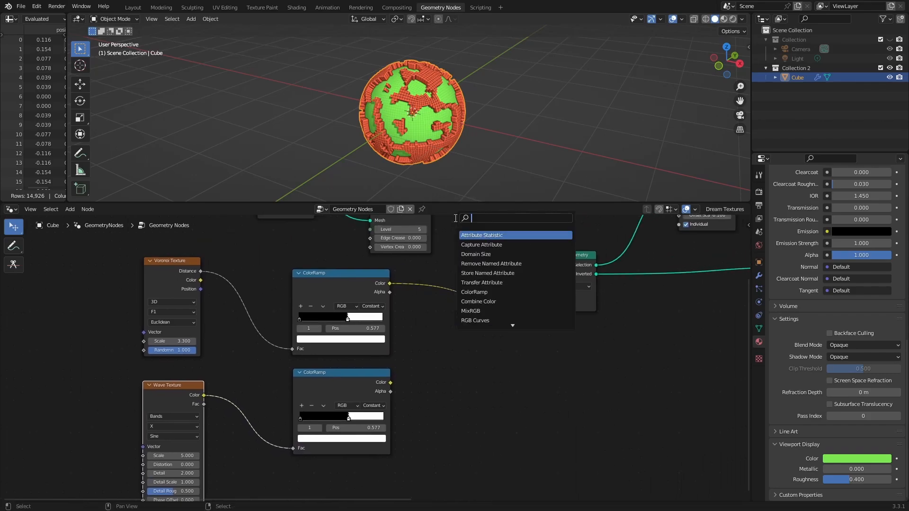
pyautogui.click(470, 310)
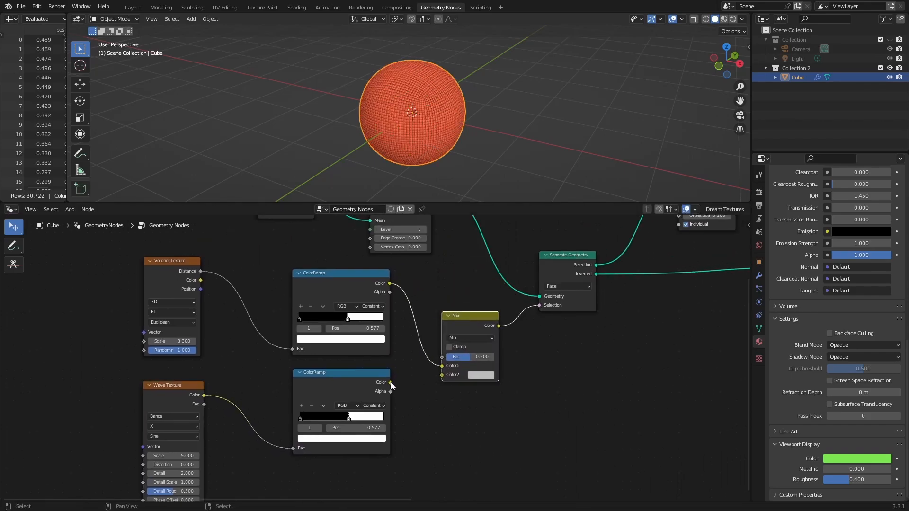
pyautogui.click(469, 338)
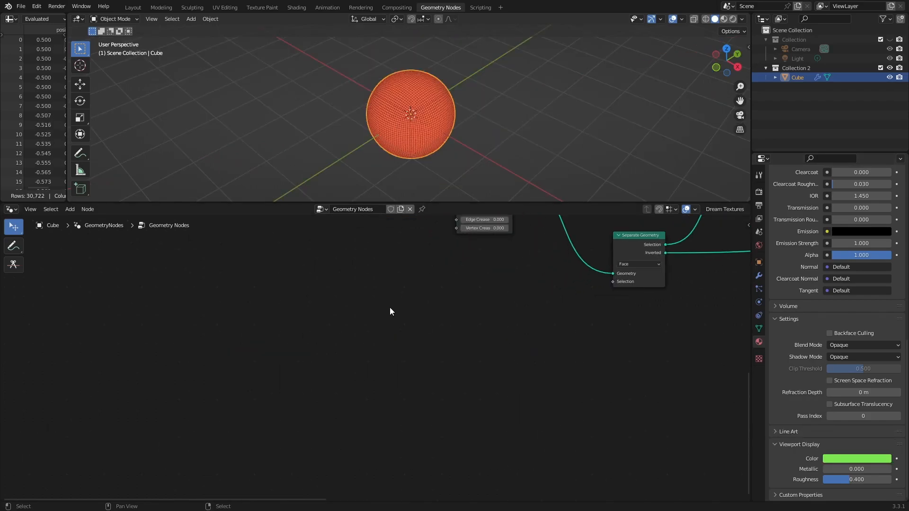
pyautogui.moveTo(366, 307)
pyautogui.write('c')
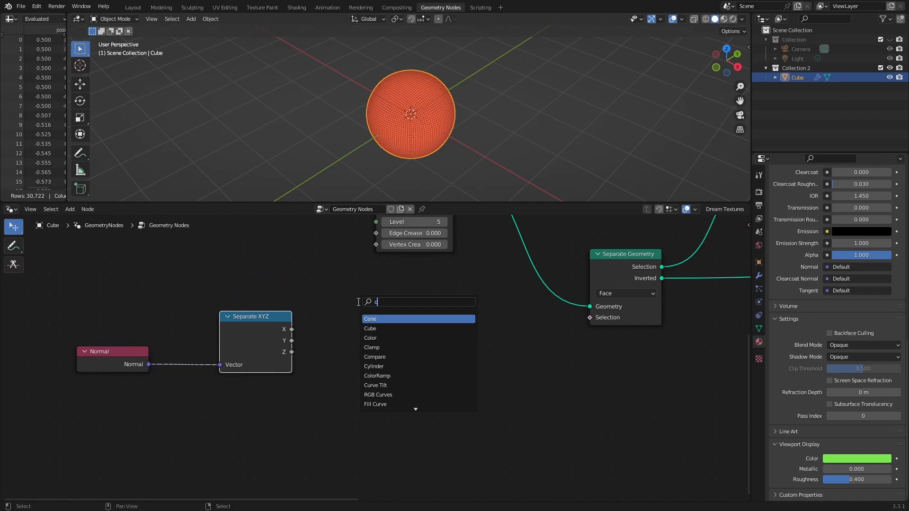
# - Compare the normal's X component against -0.2 with a Greater Than node feeding the selection
pyautogui.write('om')
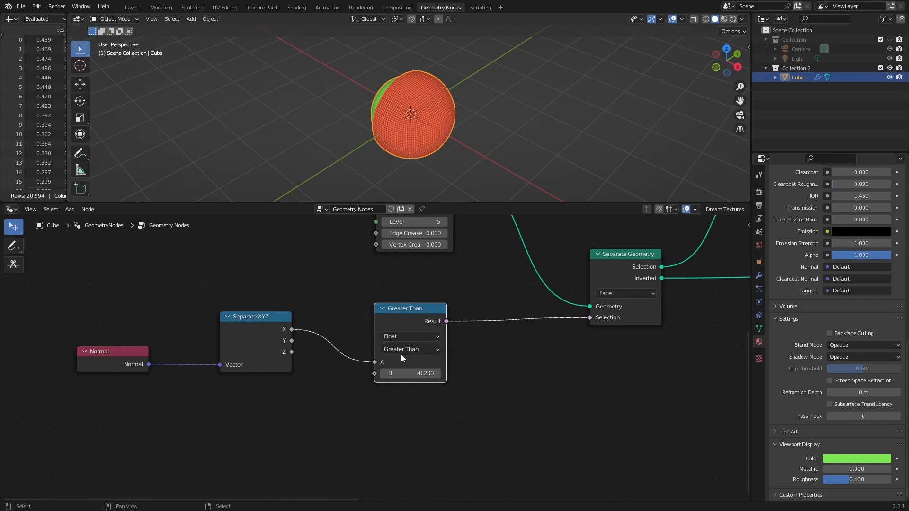
pyautogui.click(410, 349)
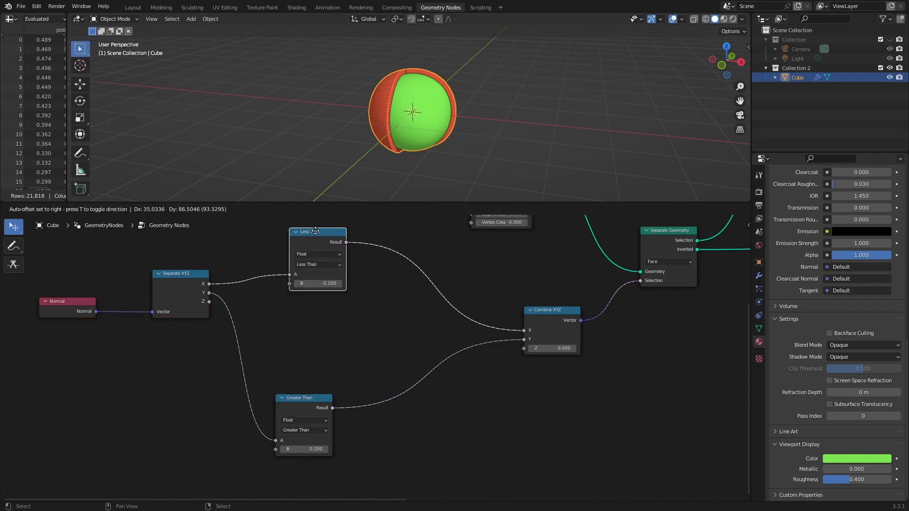
# - Insert an Add math node before Combine XYZ and duplicate the Less Than comparison with a new operation
pyautogui.write('math')
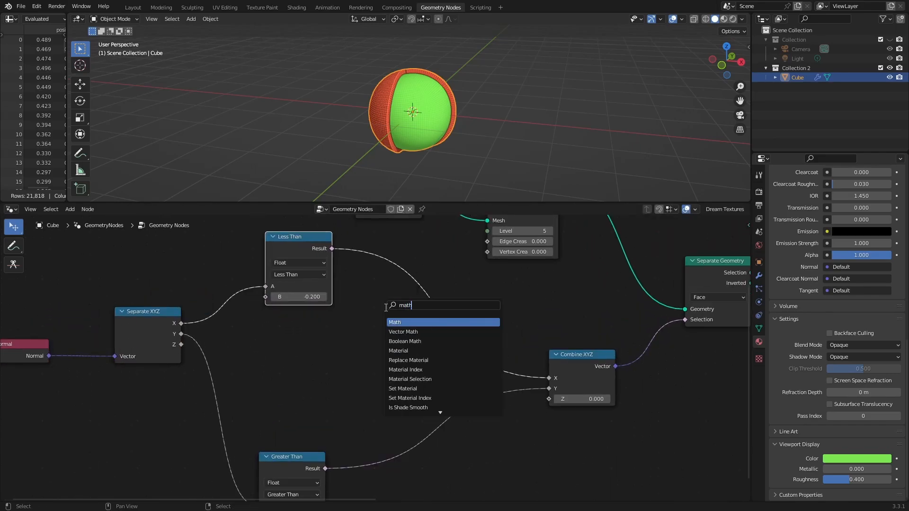
pyautogui.click(395, 322)
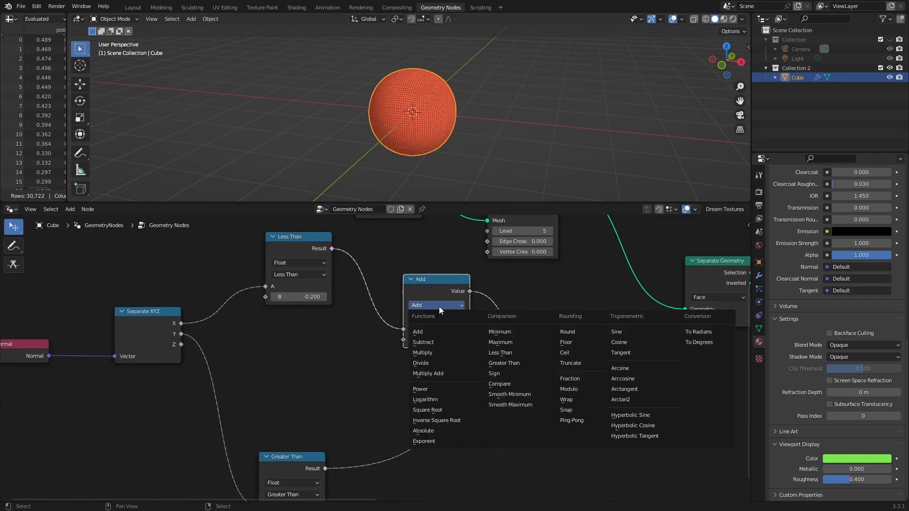
pyautogui.moveTo(432, 332)
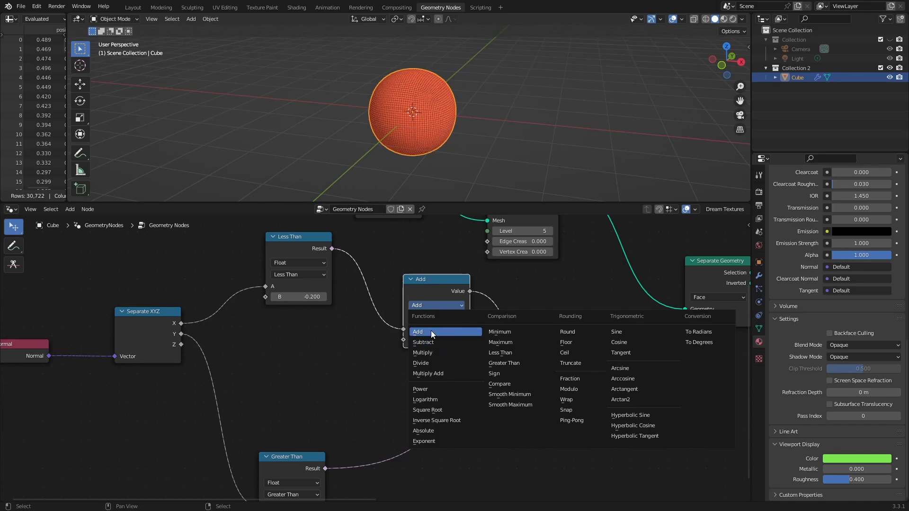
pyautogui.click(417, 331)
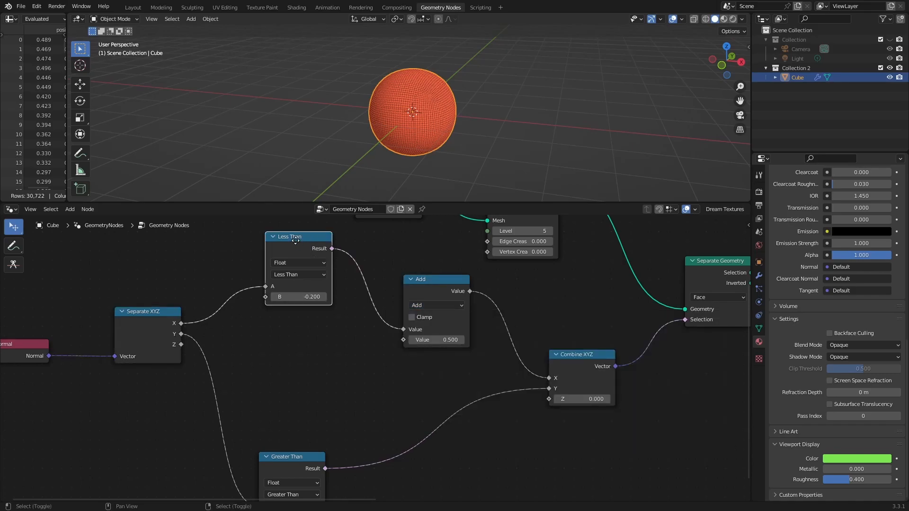
pyautogui.click(297, 364)
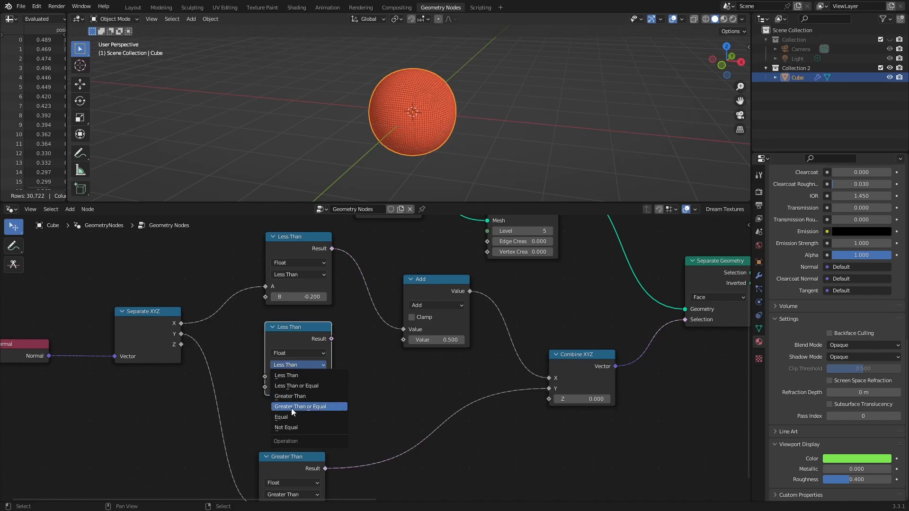
pyautogui.click(289, 396)
pyautogui.write('po')
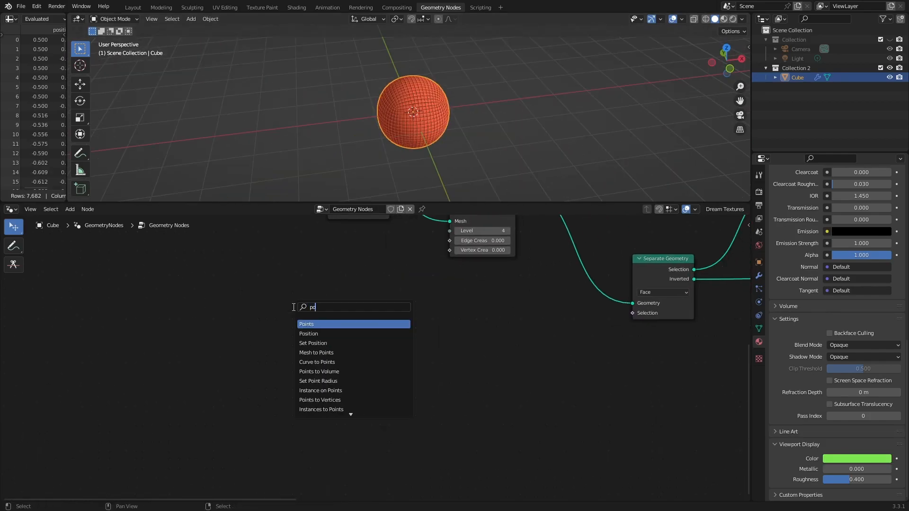
# - Feed a Position node into Separate XYZ for the X > 0.4 and Z > 0.2 tests
pyautogui.click(308, 333)
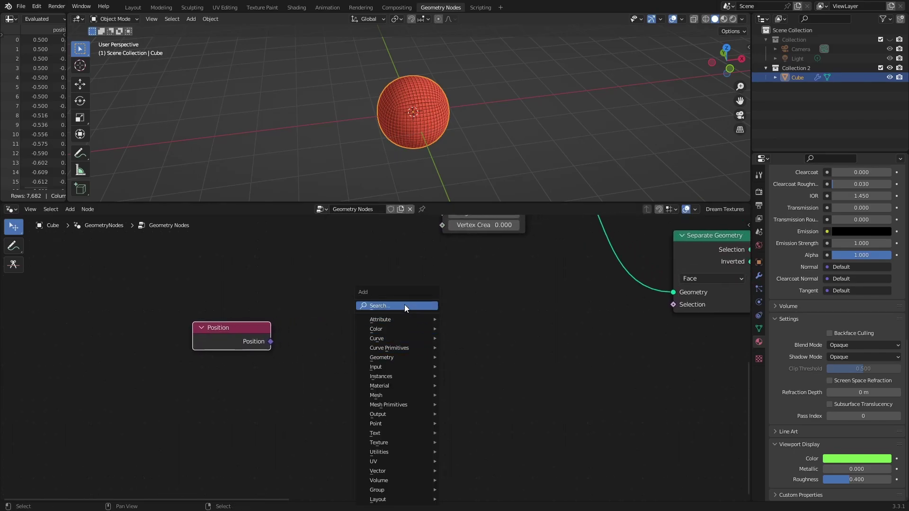
pyautogui.click(377, 470)
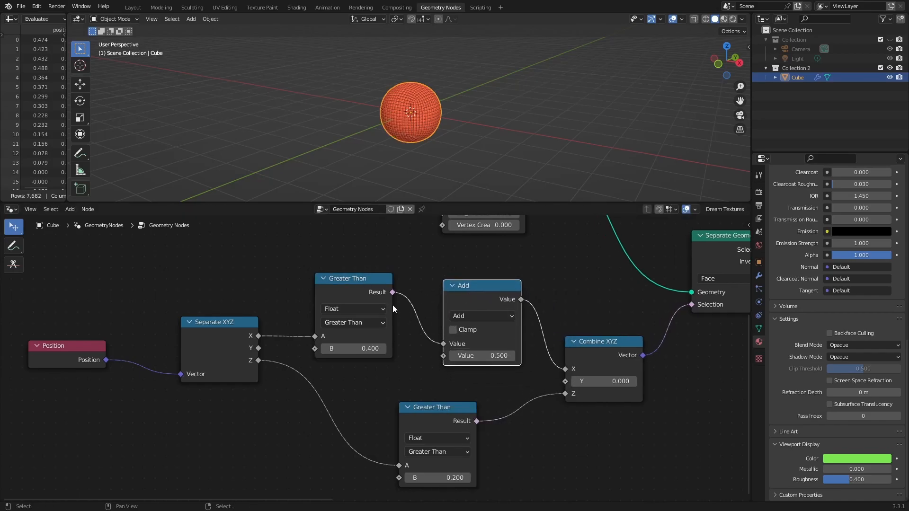
# - Switch the copied comparison to Less Than with B -0.3 on X and feed it into Add
pyautogui.click(353, 339)
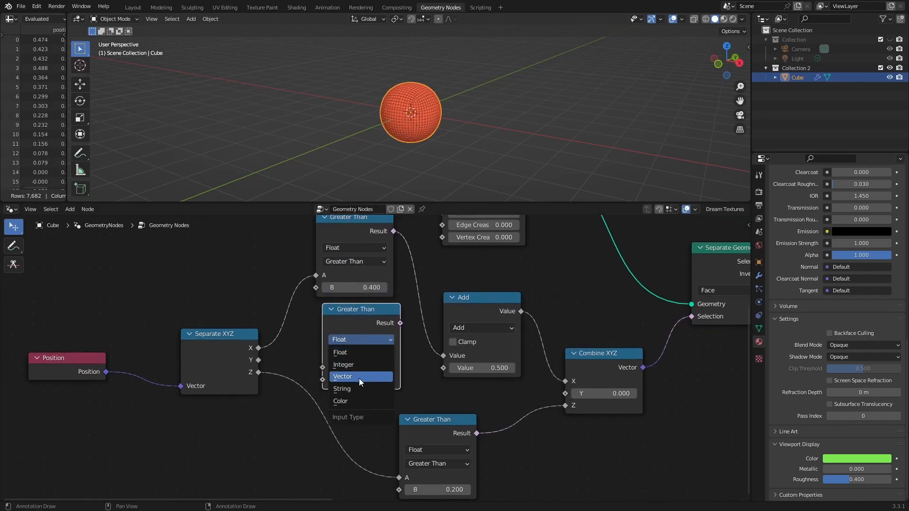
pyautogui.click(354, 353)
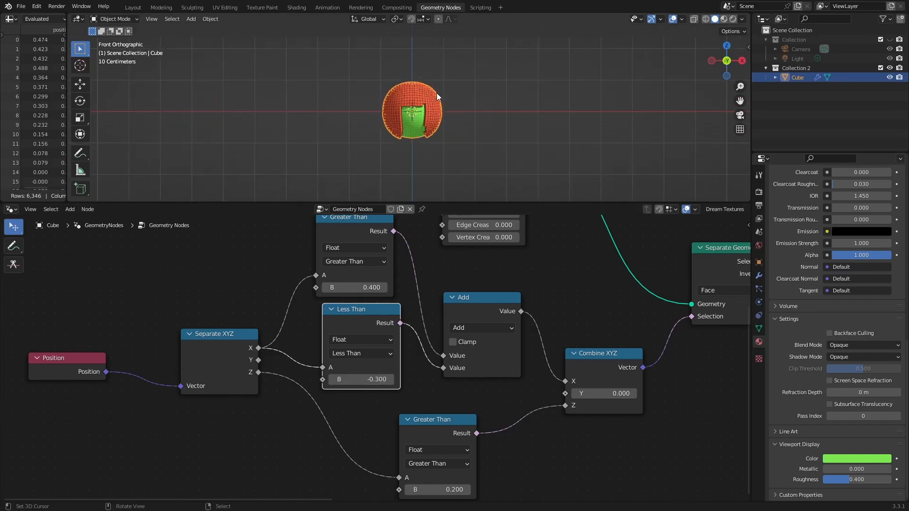
pyautogui.press('g')
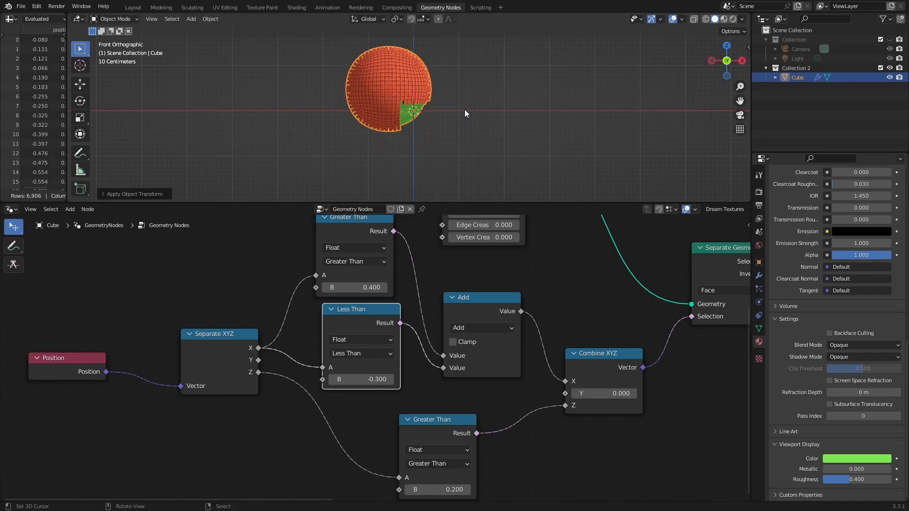
pyautogui.press('s')
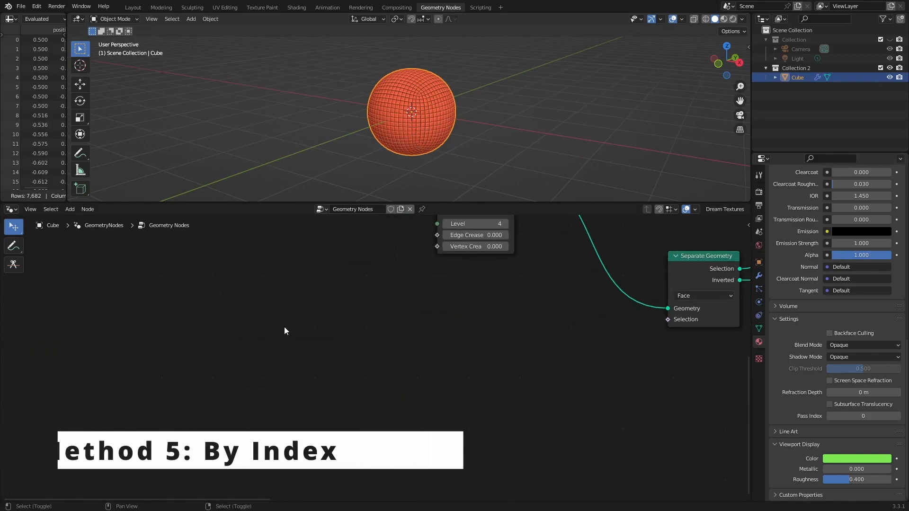
# - Bring in Index and ID inputs plus a Compare node set to Integer
pyautogui.write('in')
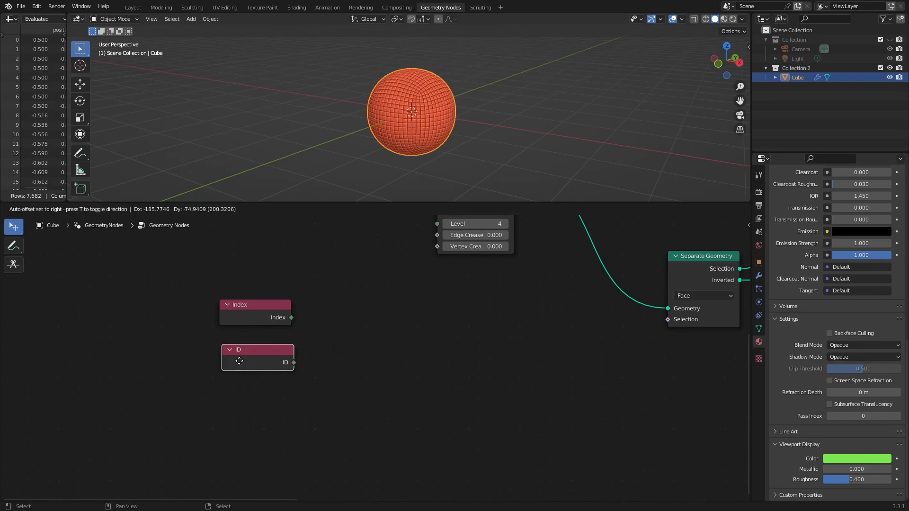
pyautogui.press('shift+a')
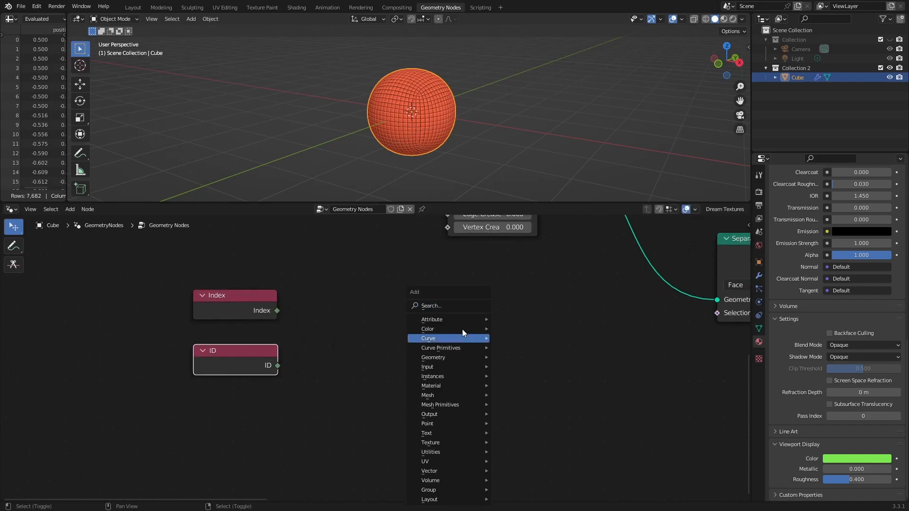
pyautogui.write('comp')
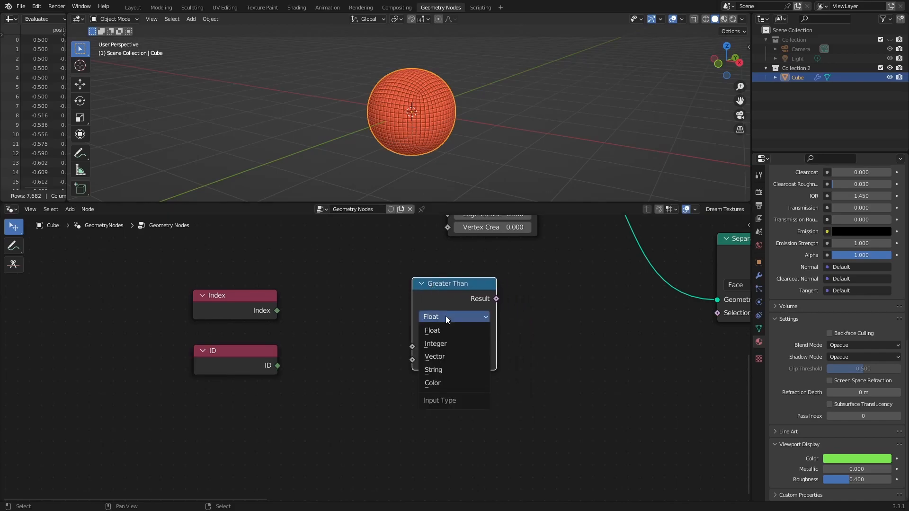
pyautogui.click(434, 343)
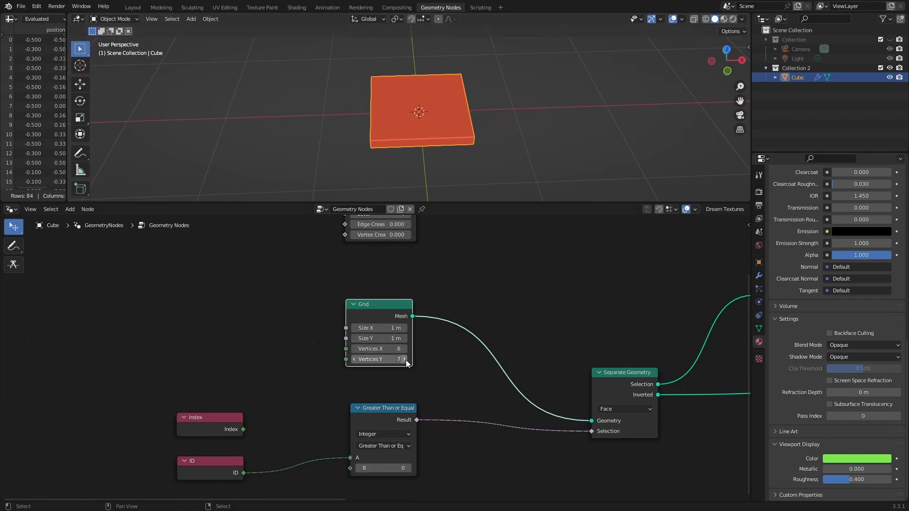
# - Make the Grid 7×7 vertices and settle the ID threshold at 7
pyautogui.click(404, 359)
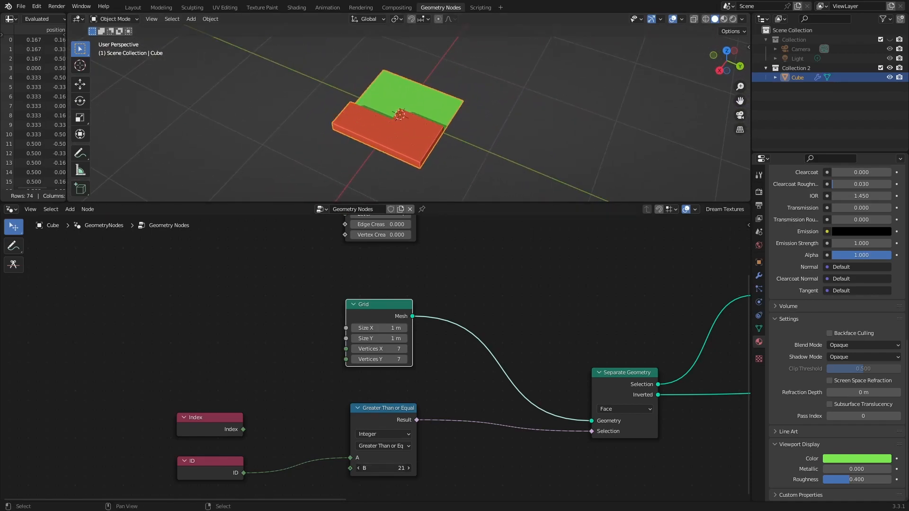
pyautogui.click(407, 468)
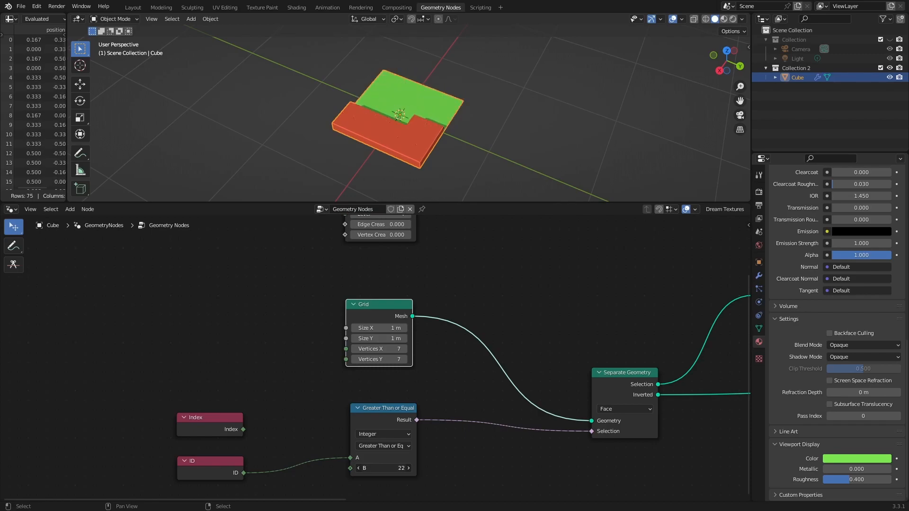
pyautogui.click(398, 468)
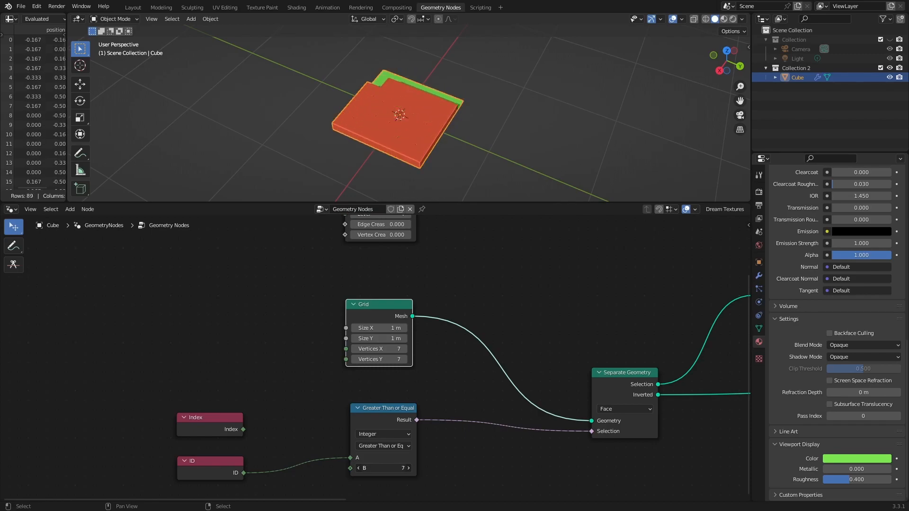